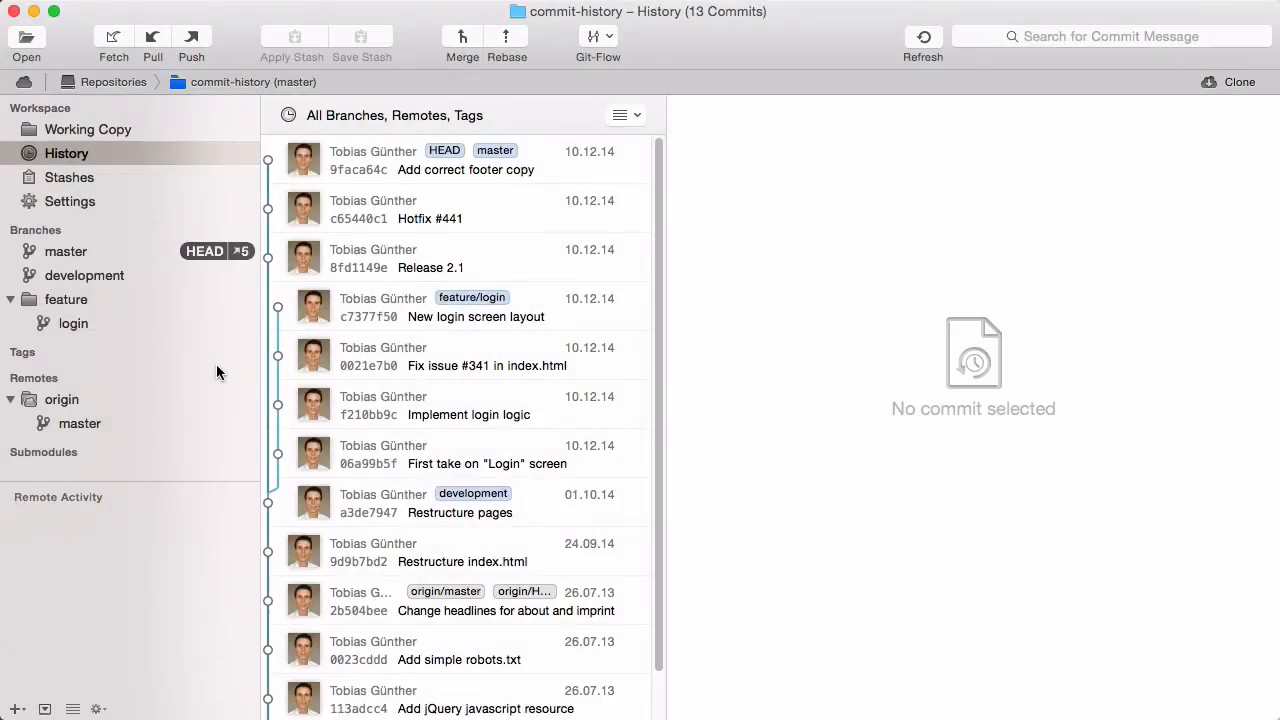
mouse_move(176, 261)
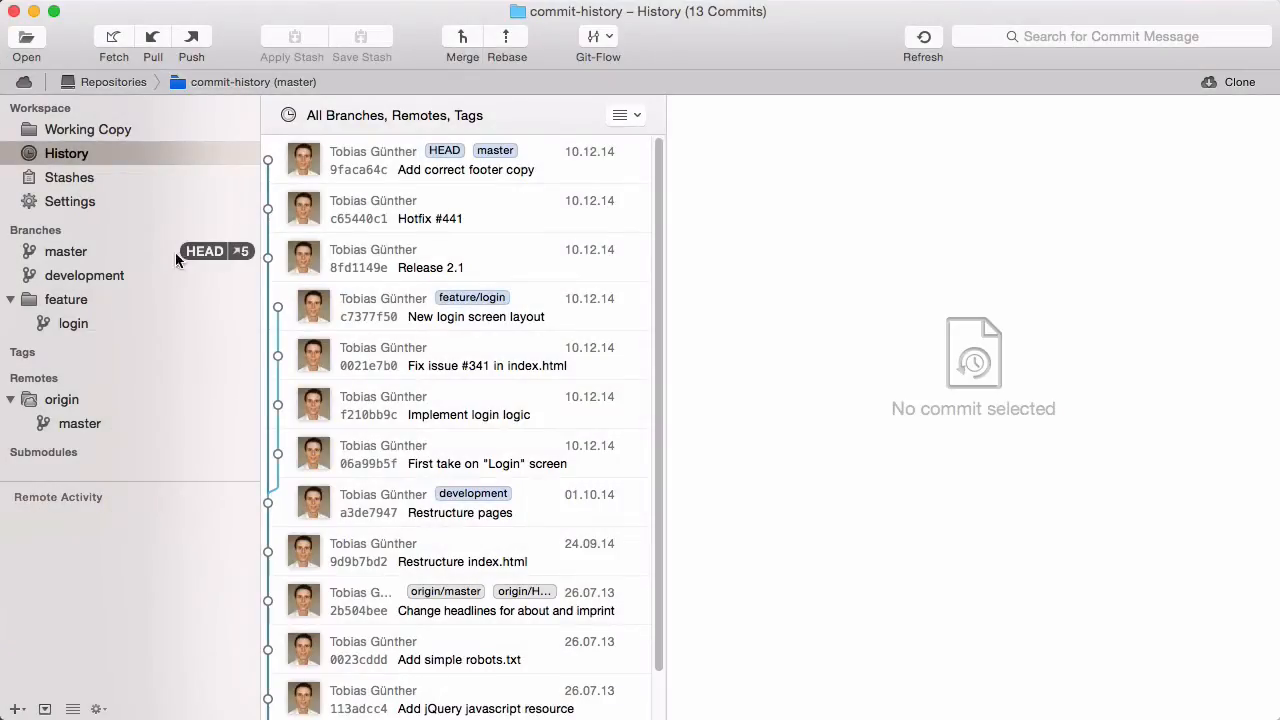
- Open the commit history and select commit 2b504bee 'Change headlines for about and imprint'
click(67, 153)
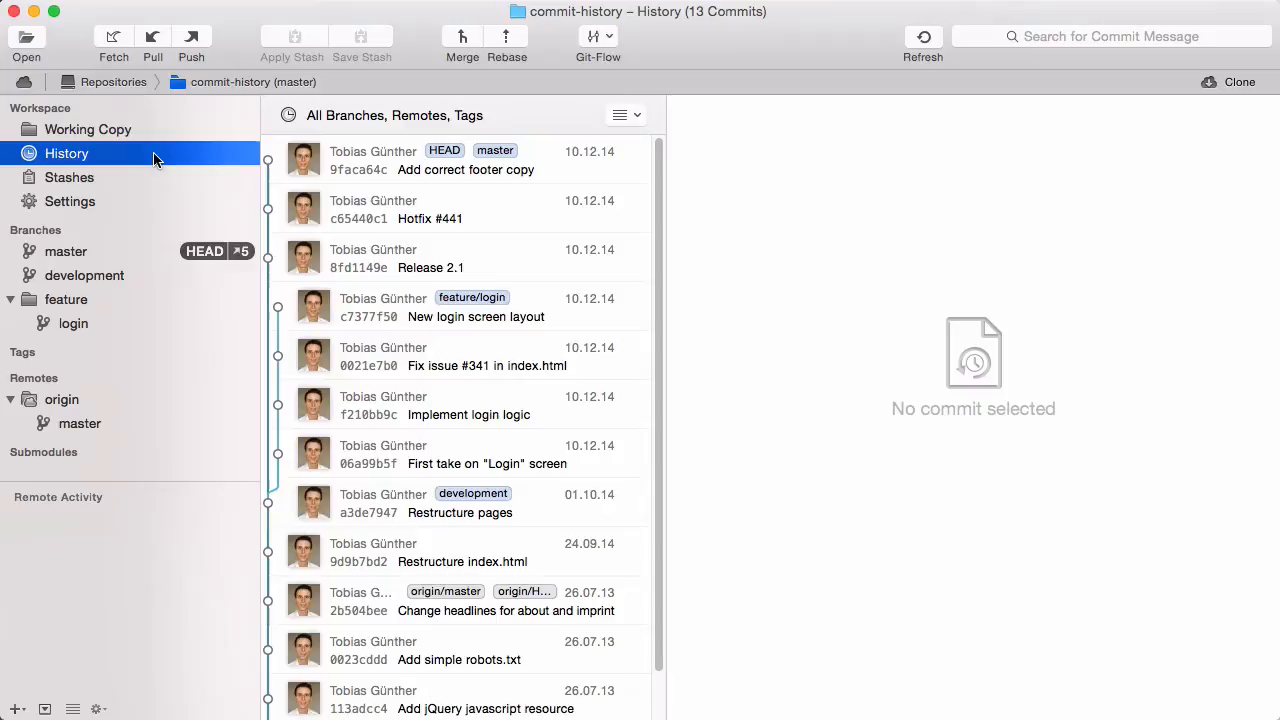
click(470, 600)
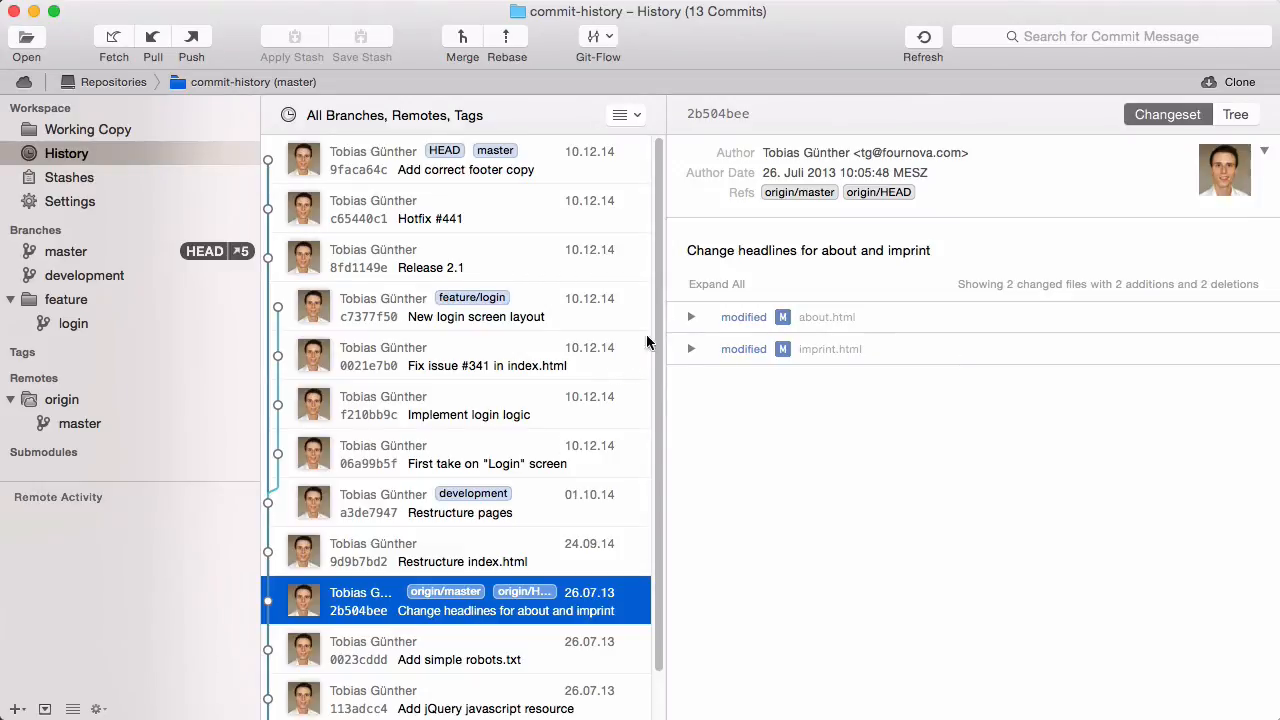
- Expand imprint.html's diff to see the headline change to 'Imprint / Disclaimer'
click(691, 317)
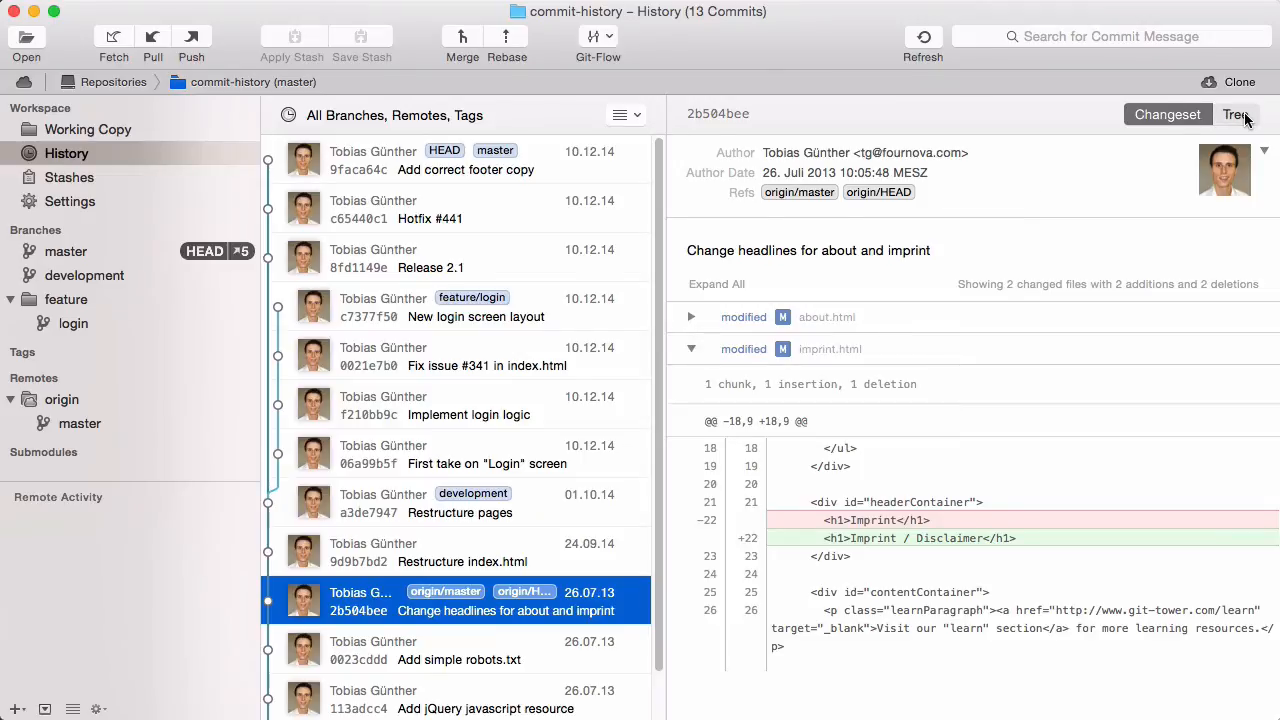
- Switch commit 2b504bee's details to the Tree view of all its files
click(1237, 114)
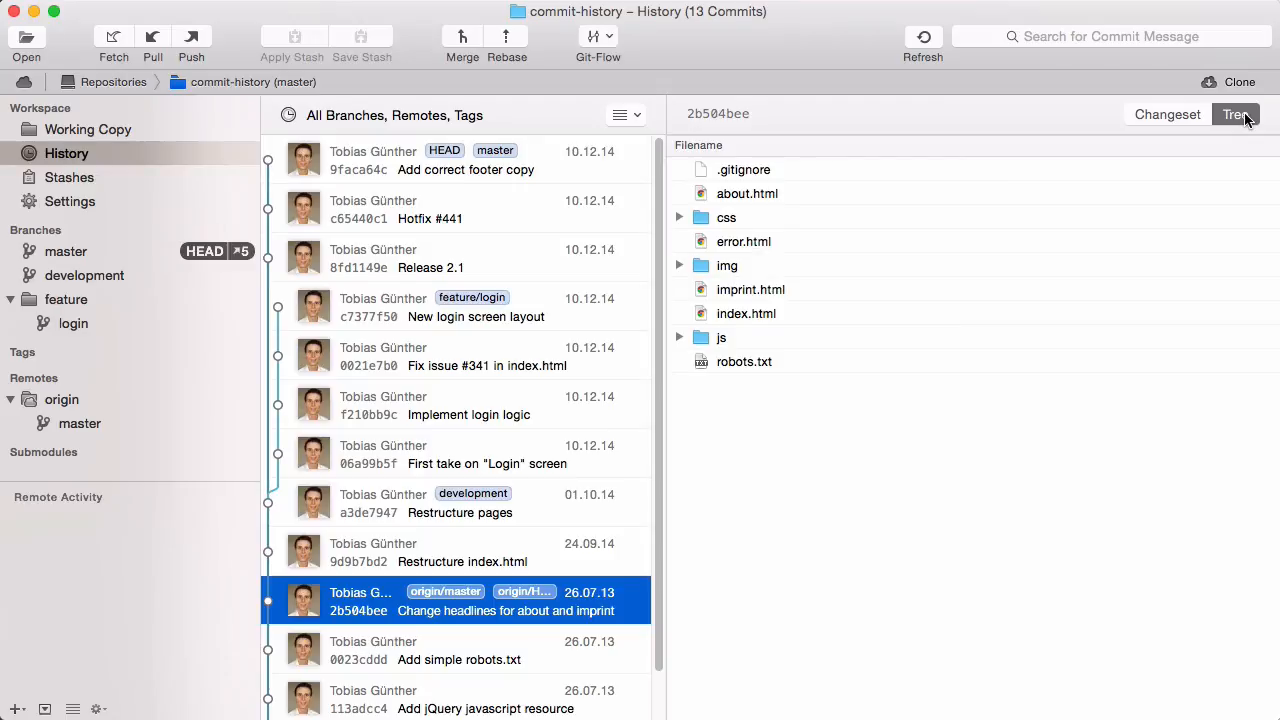
- Return to History and filter to the feature/login branch's ten commits
click(67, 153)
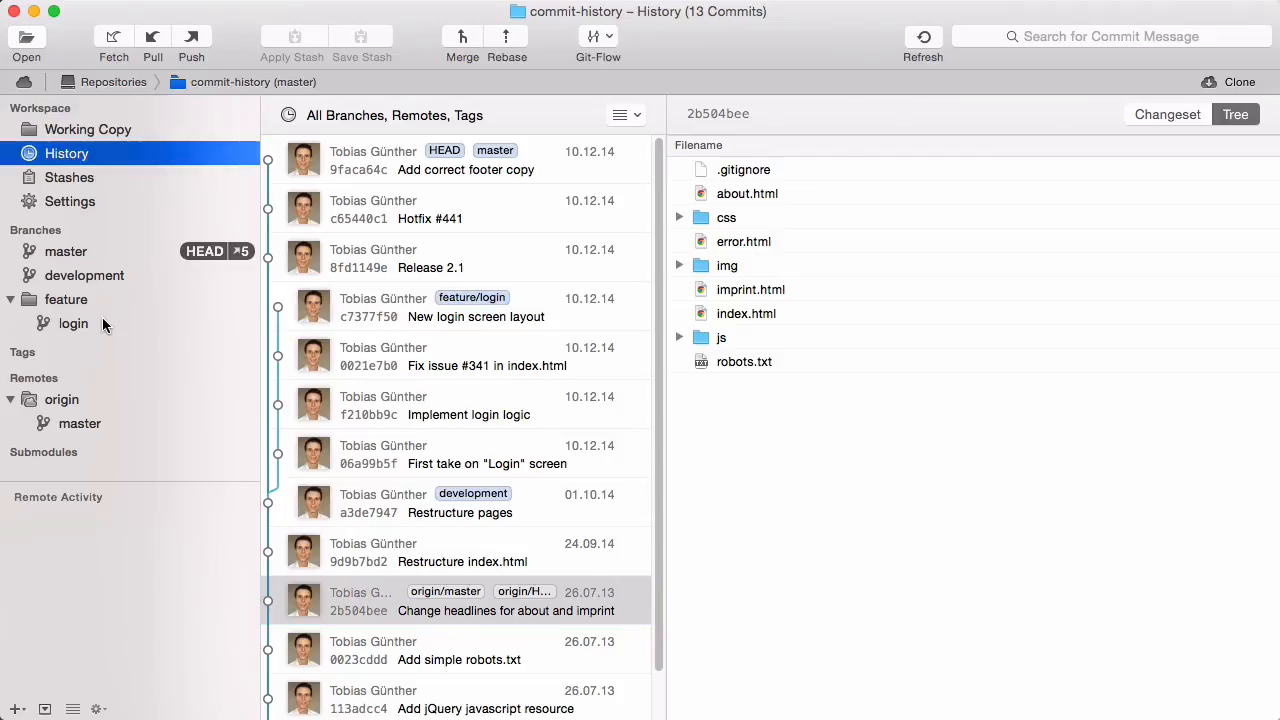
click(73, 323)
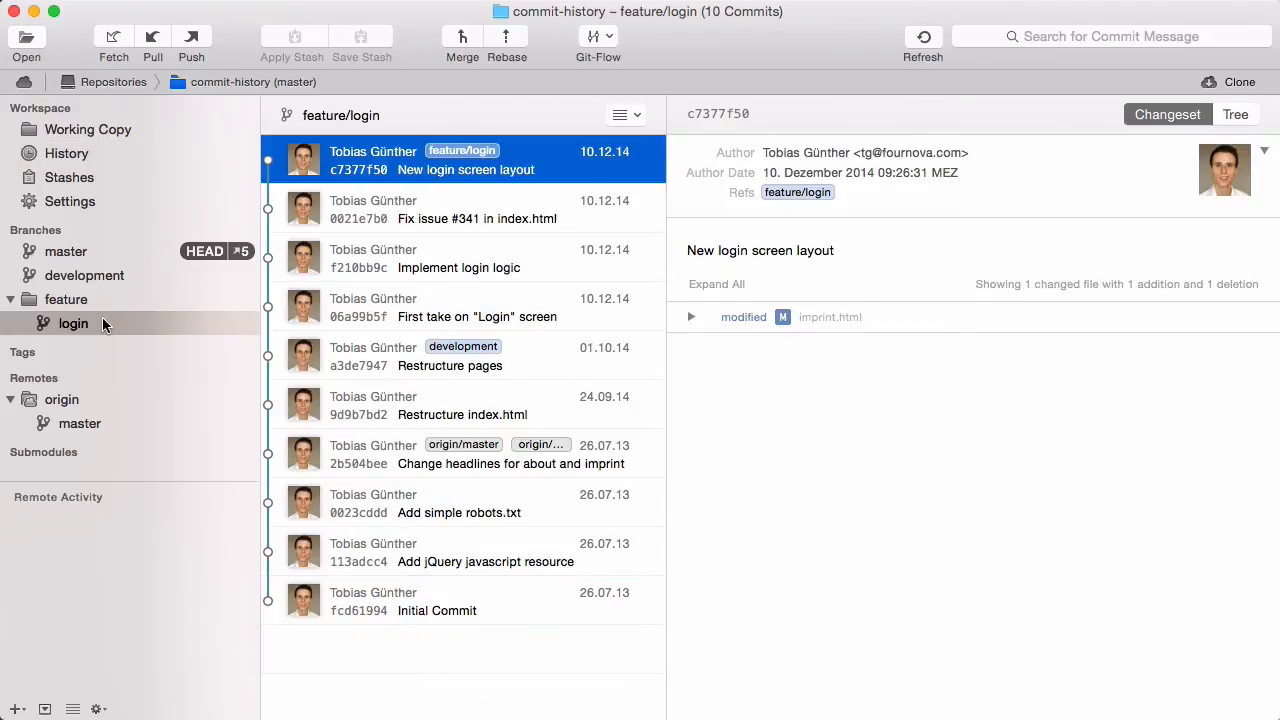